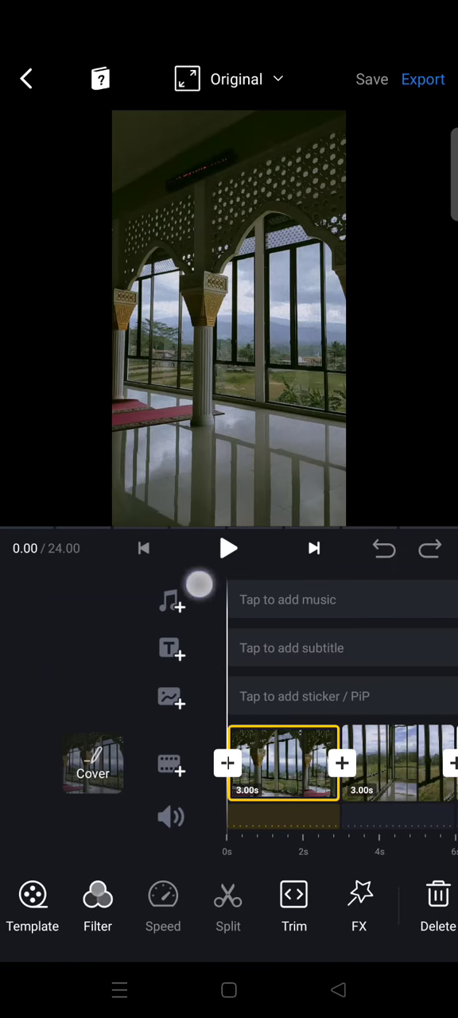
# Step: Browse the music library's Dynamic category and pick the Seize The Ultimate track
pyautogui.click(171, 605)
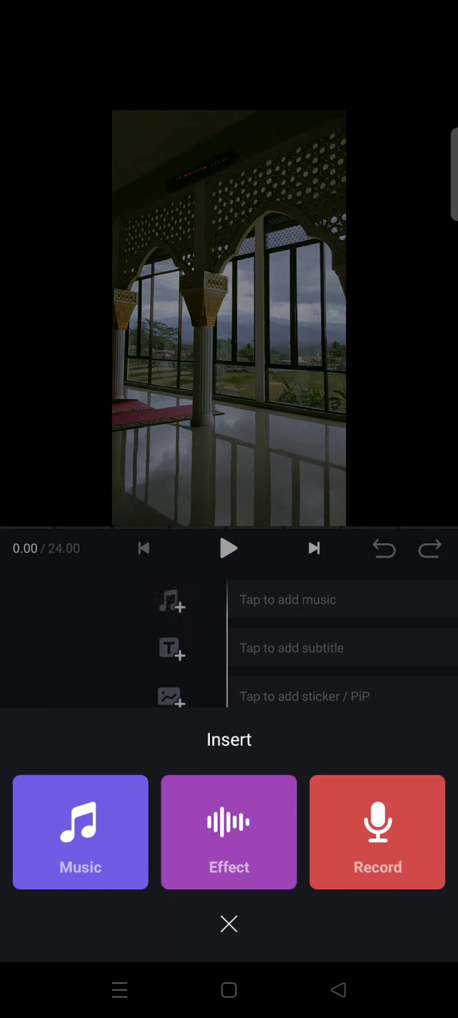
pyautogui.click(80, 831)
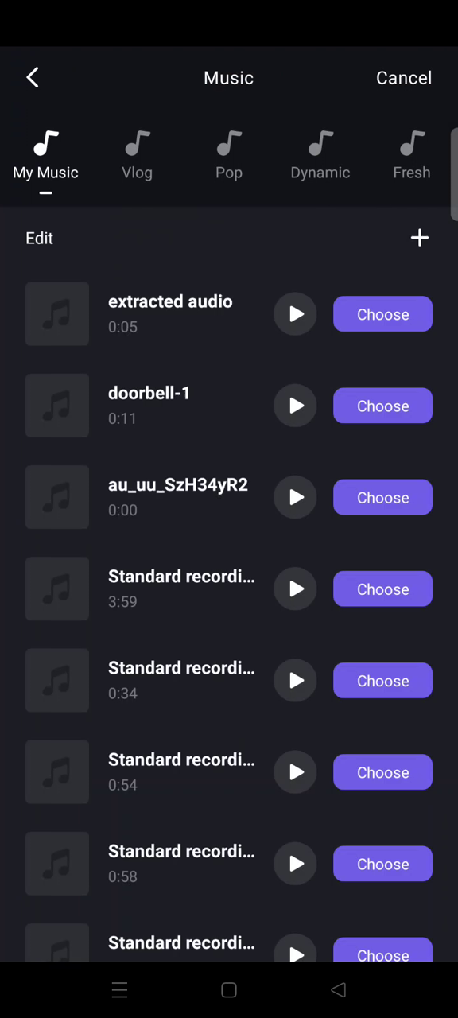
pyautogui.click(319, 156)
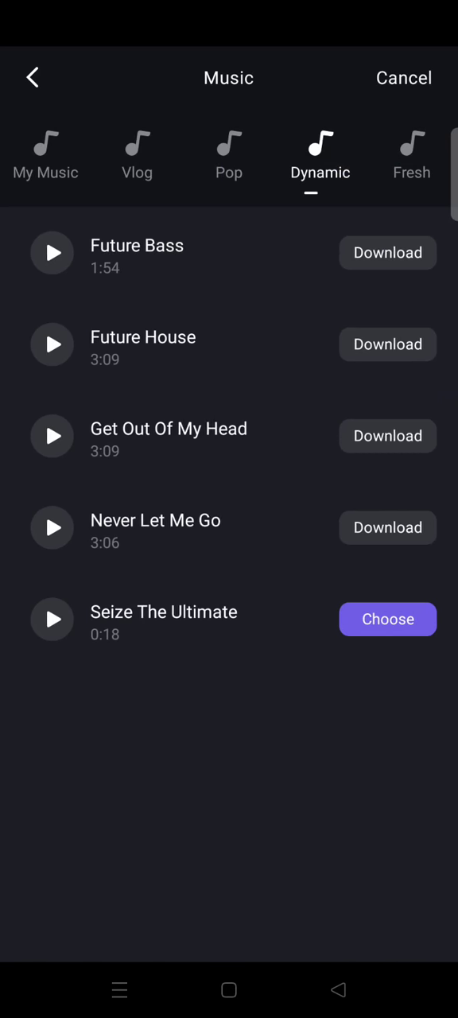
pyautogui.click(382, 618)
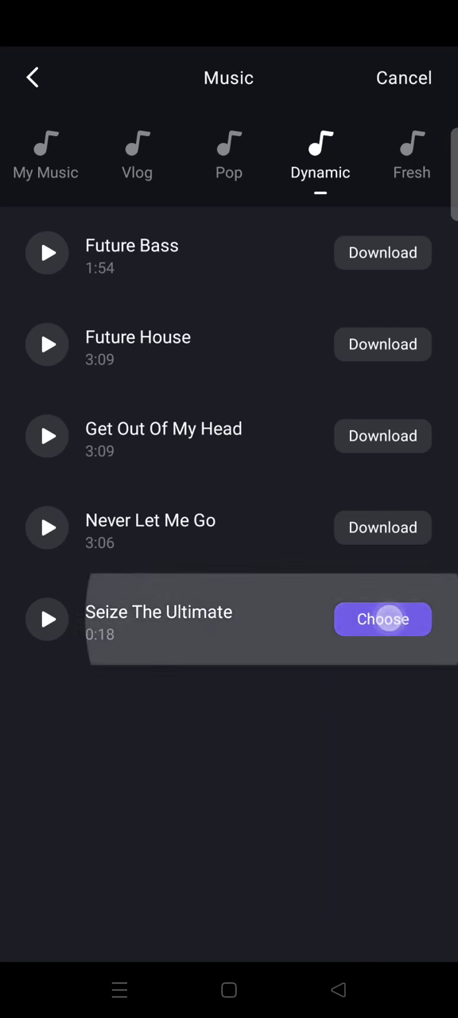
# Step: Choose Seize The Ultimate, landing on its 18-second settings at full volume with no fades
pyautogui.click(382, 619)
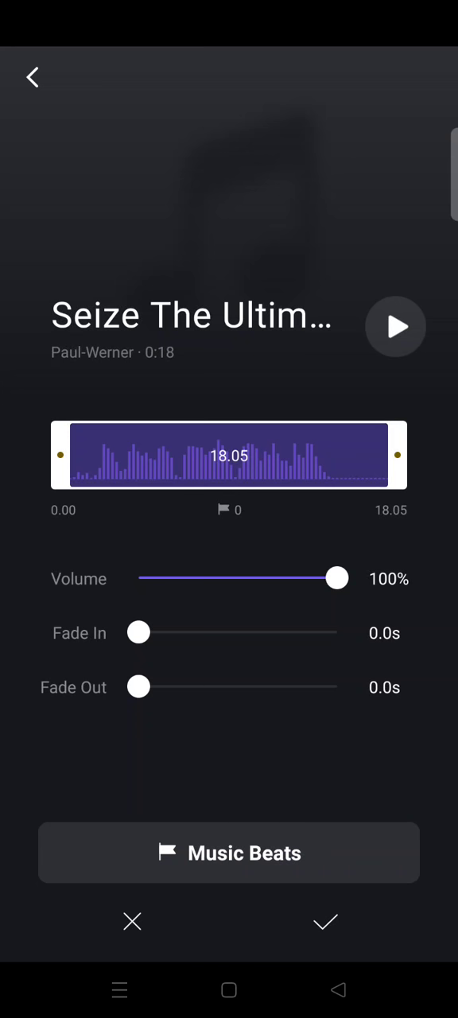
# Step: Enter Music Beats, play Seize The Ultimate and flag the first beat
pyautogui.click(229, 853)
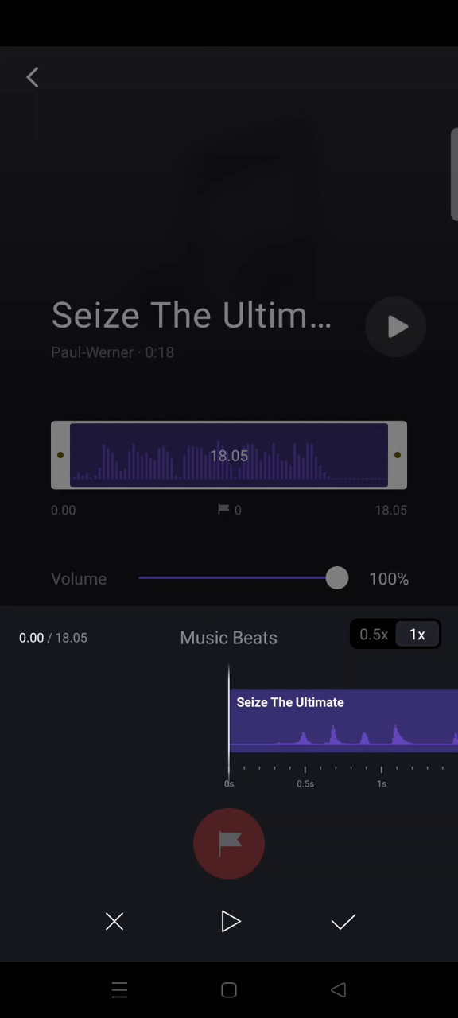
pyautogui.moveTo(230, 763); pyautogui.dragTo(263, 763)
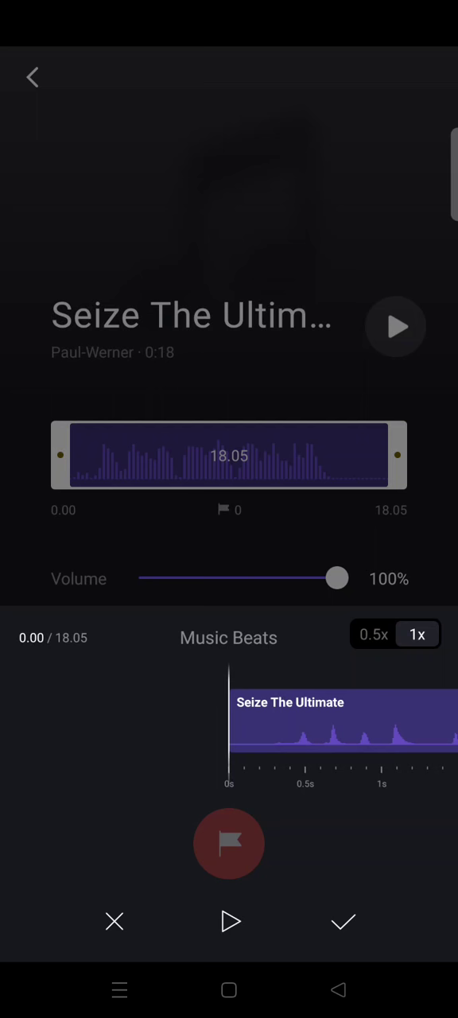
pyautogui.click(230, 921)
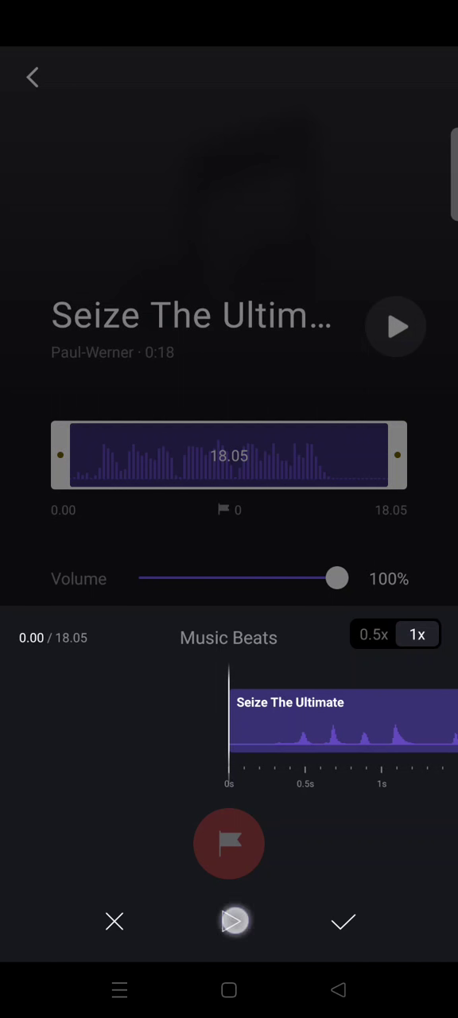
pyautogui.click(229, 920)
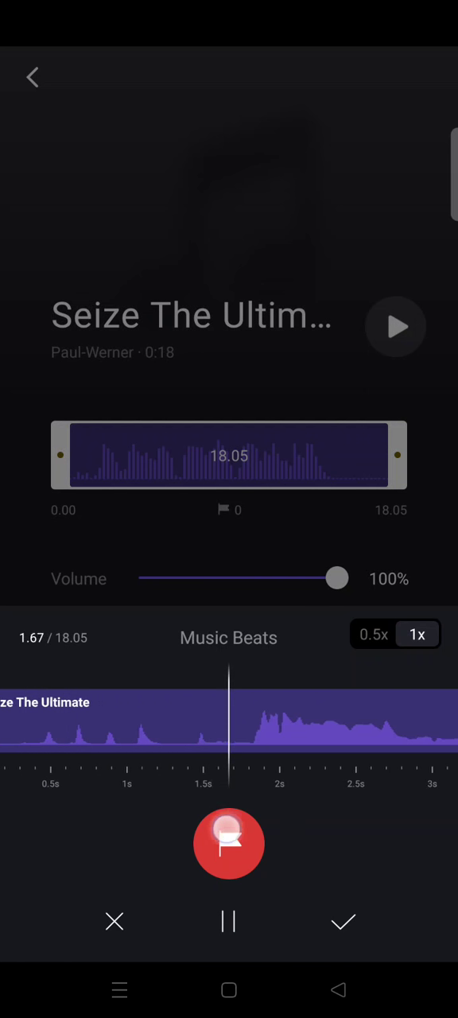
pyautogui.click(229, 842)
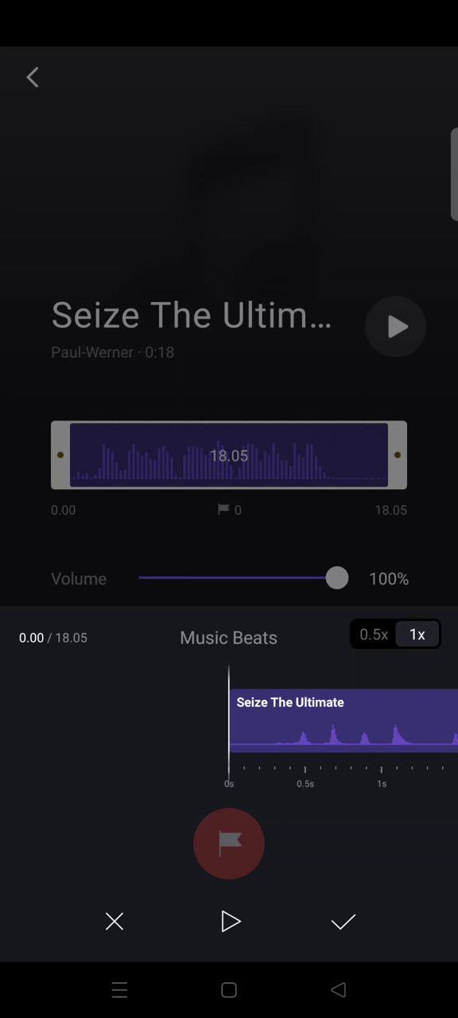
# Step: Keep flagging beats up to nine markers and scrub around marker 2 to check it
pyautogui.click(229, 920)
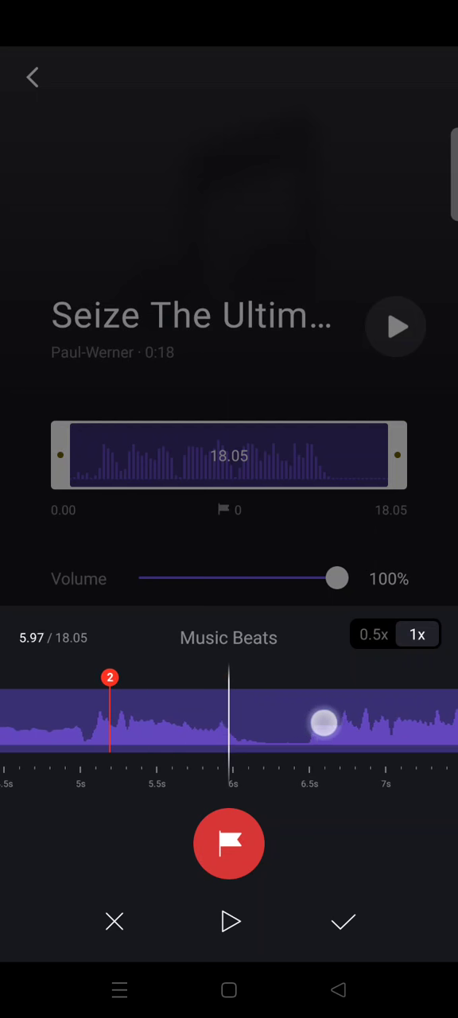
pyautogui.moveTo(326, 723); pyautogui.dragTo(318, 740)
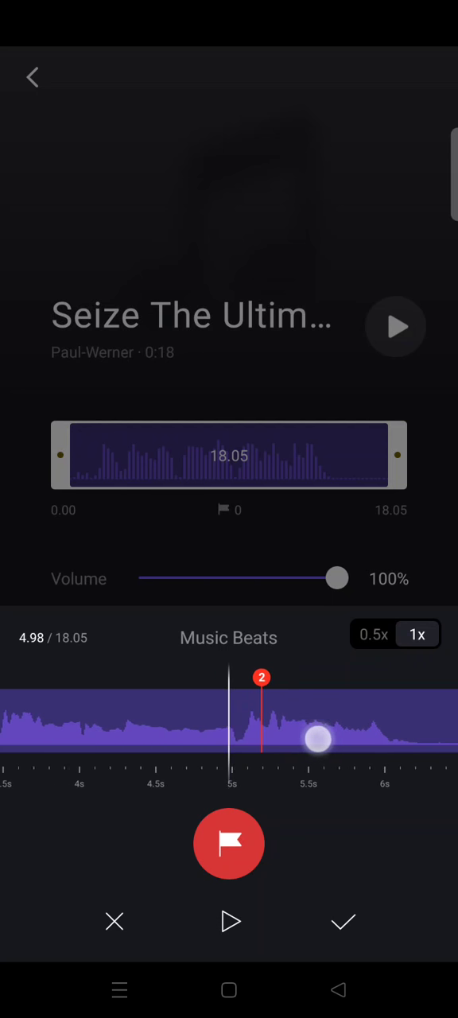
pyautogui.moveTo(318, 740); pyautogui.dragTo(198, 805)
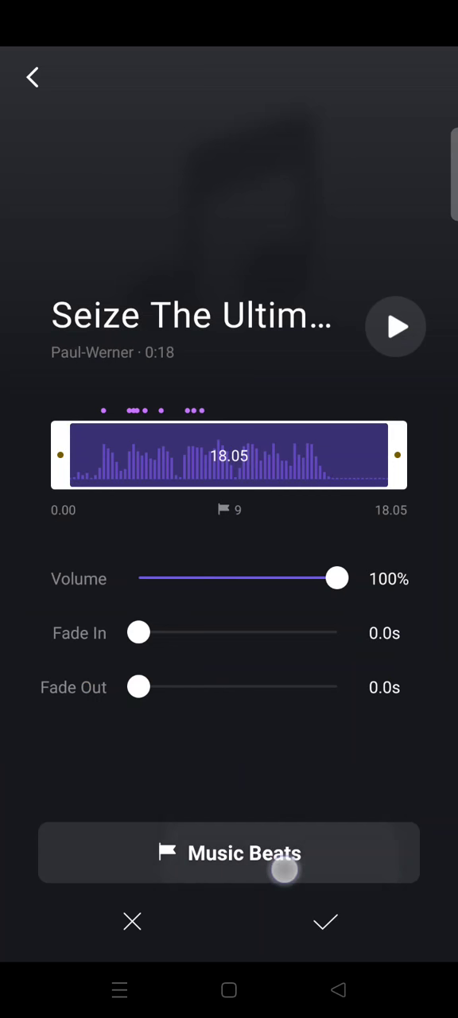
# Step: Apply the beat-marked track to the timeline and select the first photo clip
pyautogui.click(229, 853)
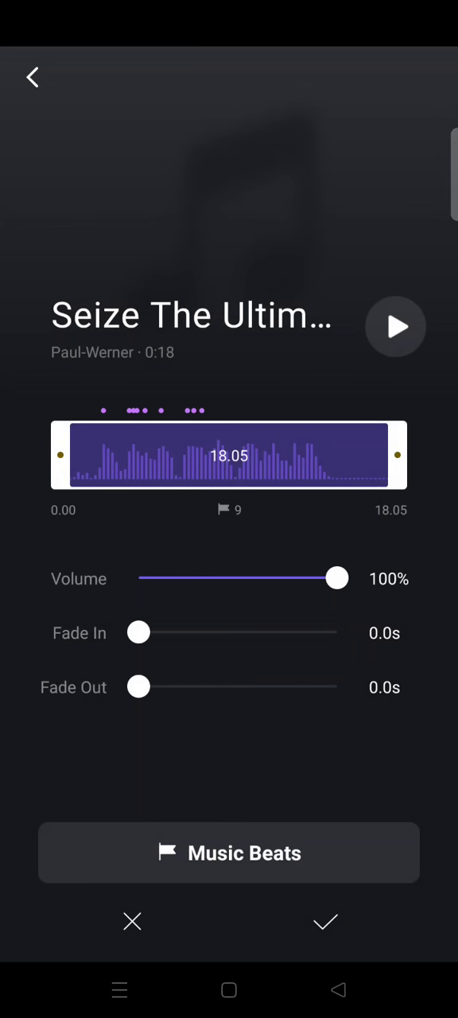
pyautogui.click(324, 922)
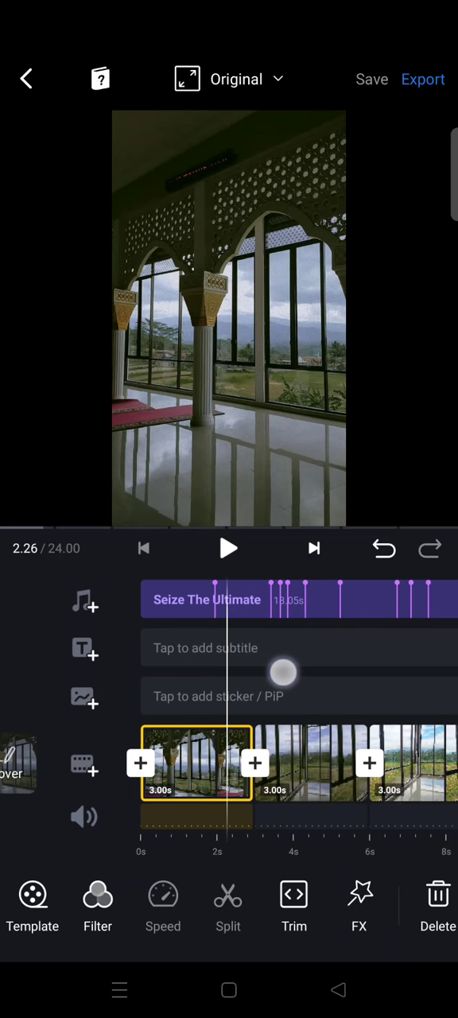
pyautogui.click(196, 763)
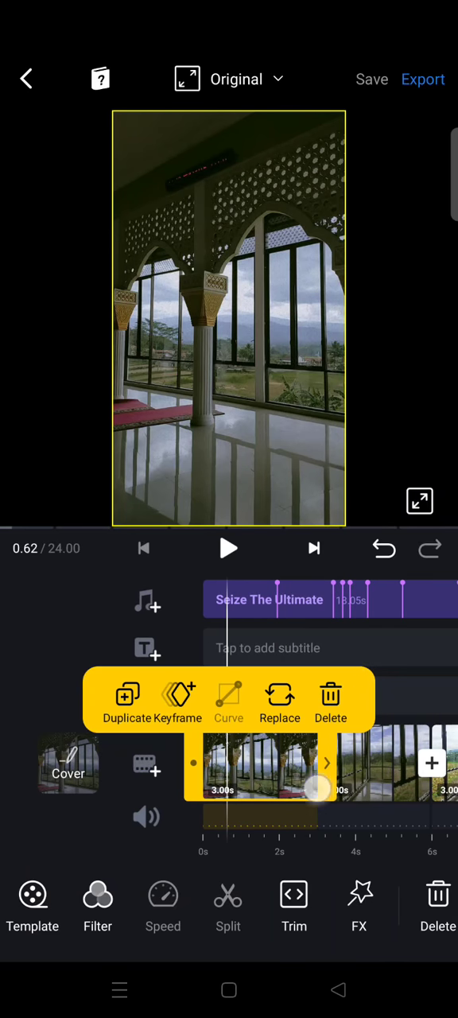
# Step: Trim photos to beats (1.91s, 1.47s, 1.49s) for a 6.68-second slideshow and preview it
pyautogui.moveTo(316, 787); pyautogui.dragTo(274, 808)
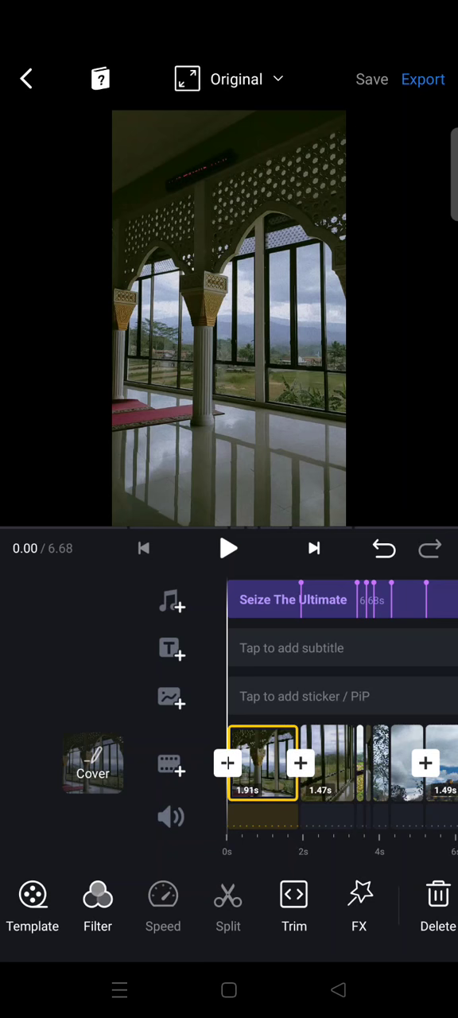
pyautogui.click(229, 547)
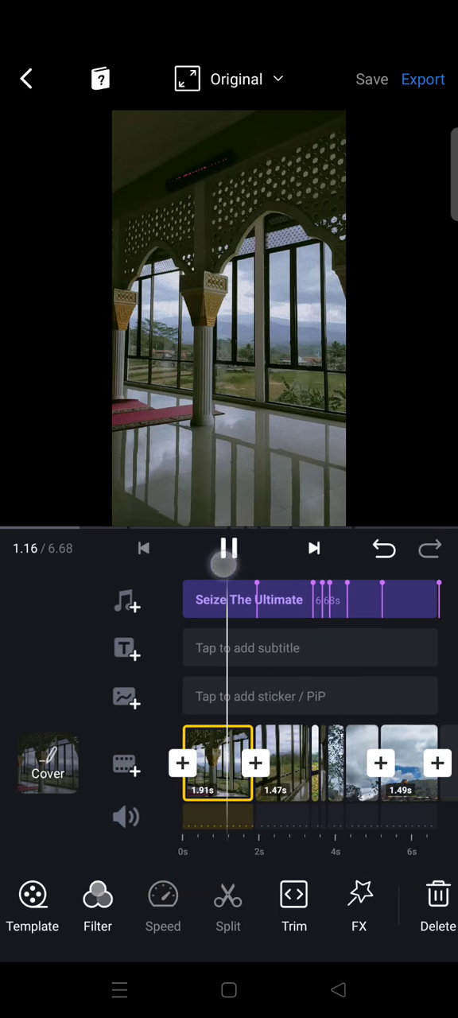